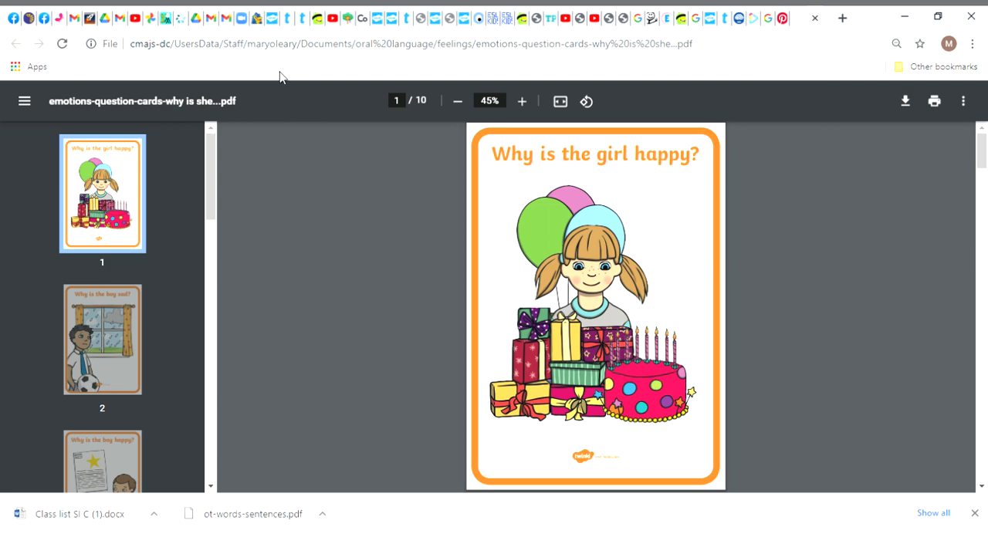
mouse_move(434, 360)
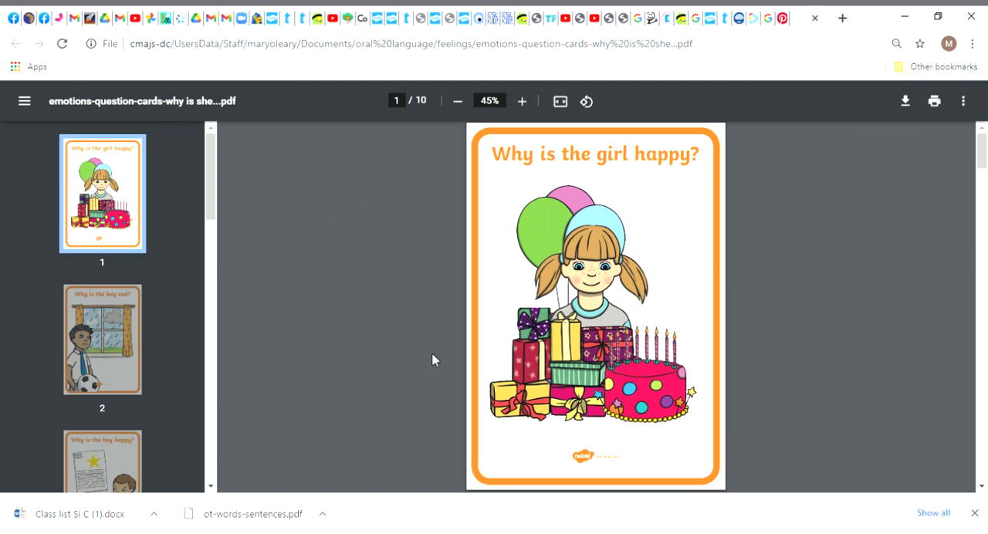
mouse_move(670, 291)
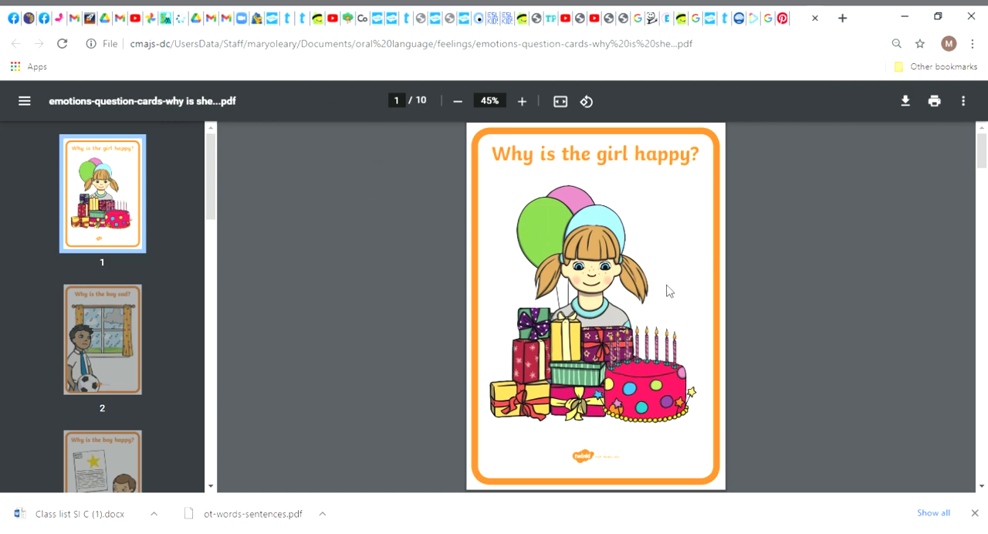
mouse_move(119, 308)
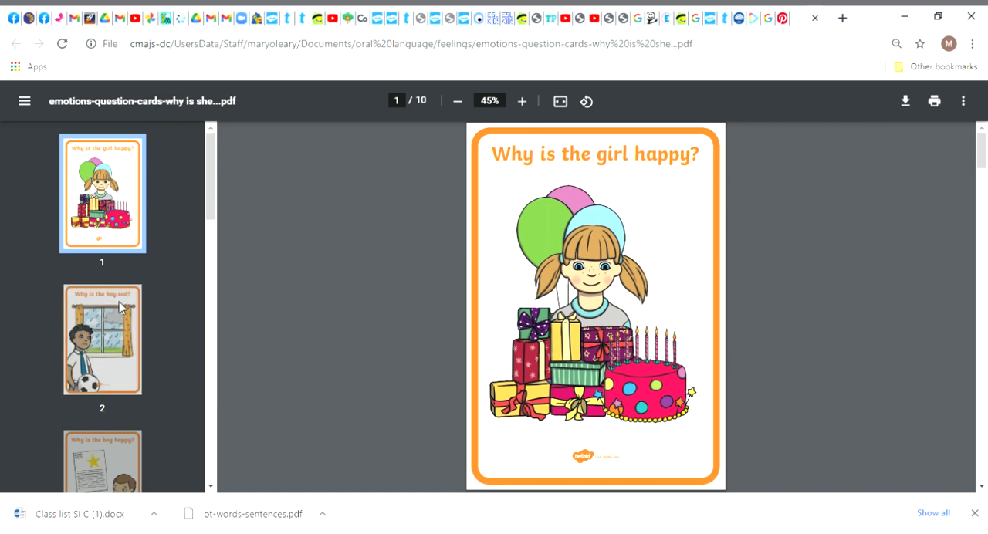
Page from the first card to the 'Why is the boy happy?' card on page 3.
click(102, 340)
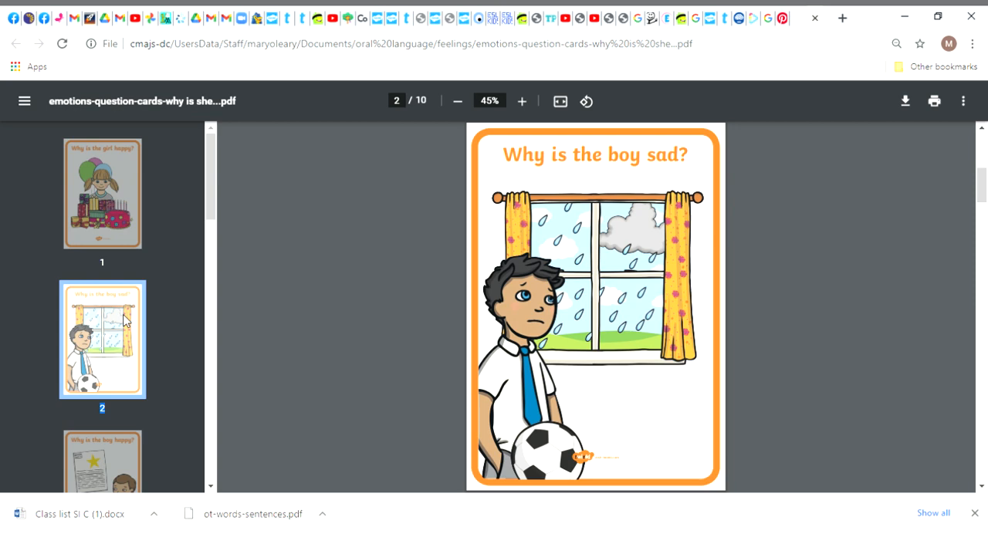
mouse_move(110, 452)
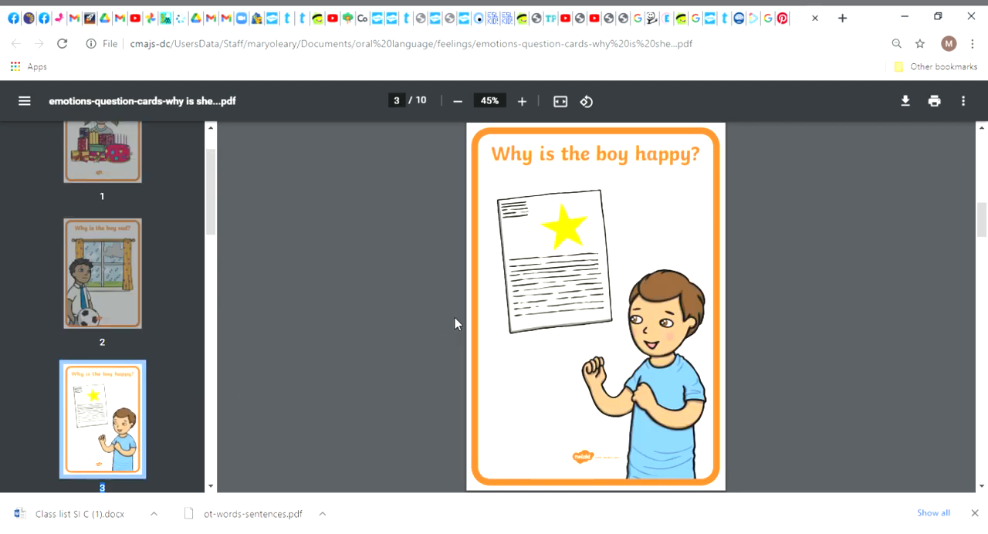
mouse_move(679, 244)
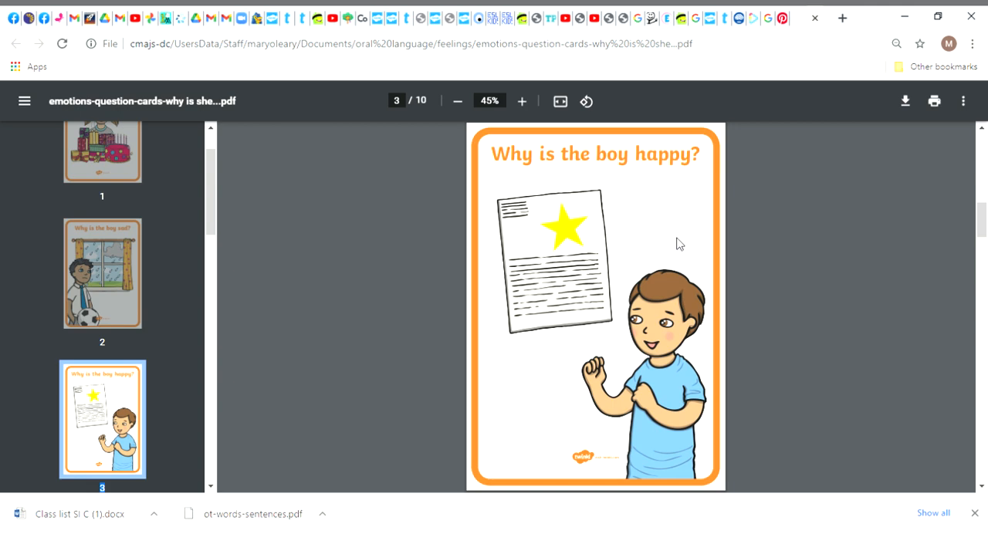
mouse_move(461, 79)
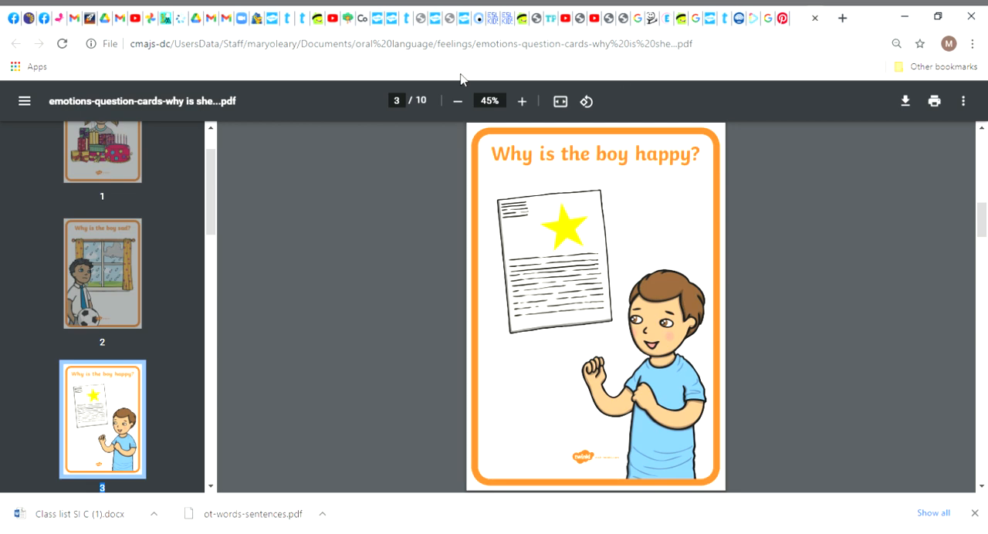
scroll(down, 3)
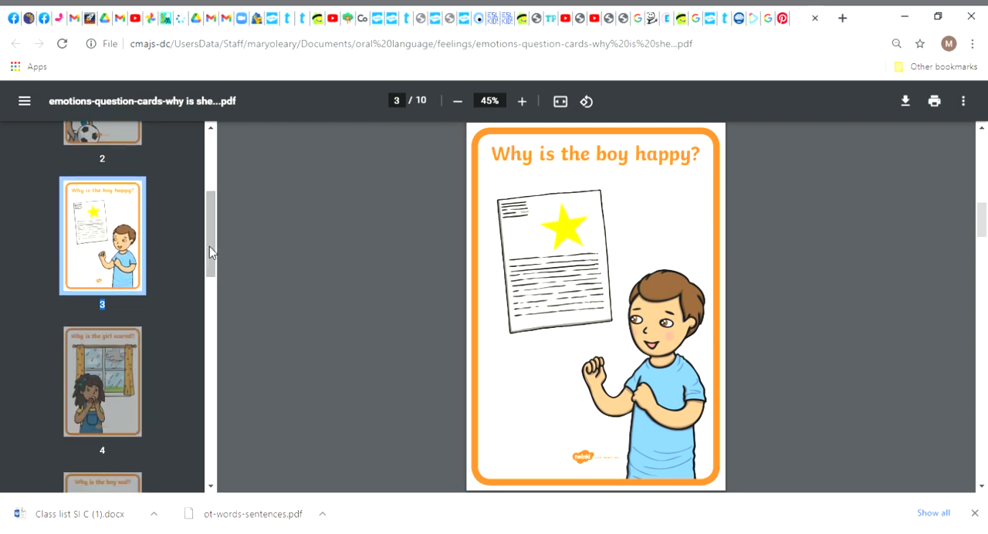
Jump ahead from page 3 to the 'Why is the girl scared?' card on page 5.
click(101, 382)
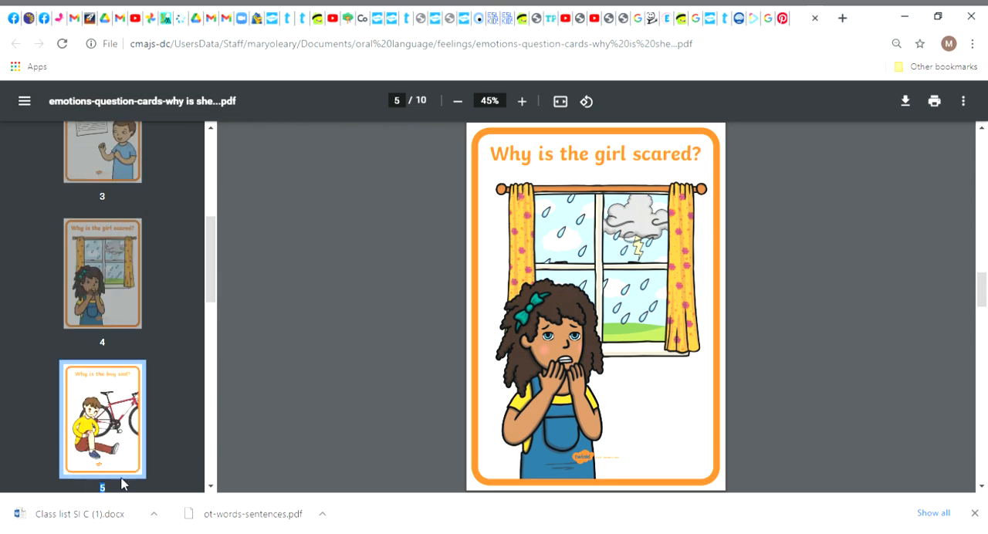
click(102, 419)
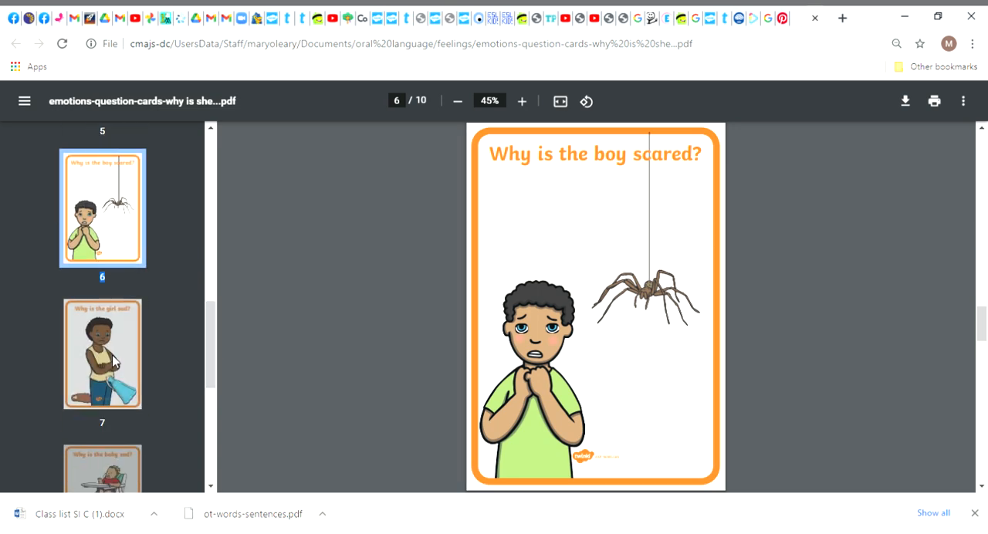
Select the page 7 thumbnail to show the 'Why is the girl sad?' card.
click(102, 354)
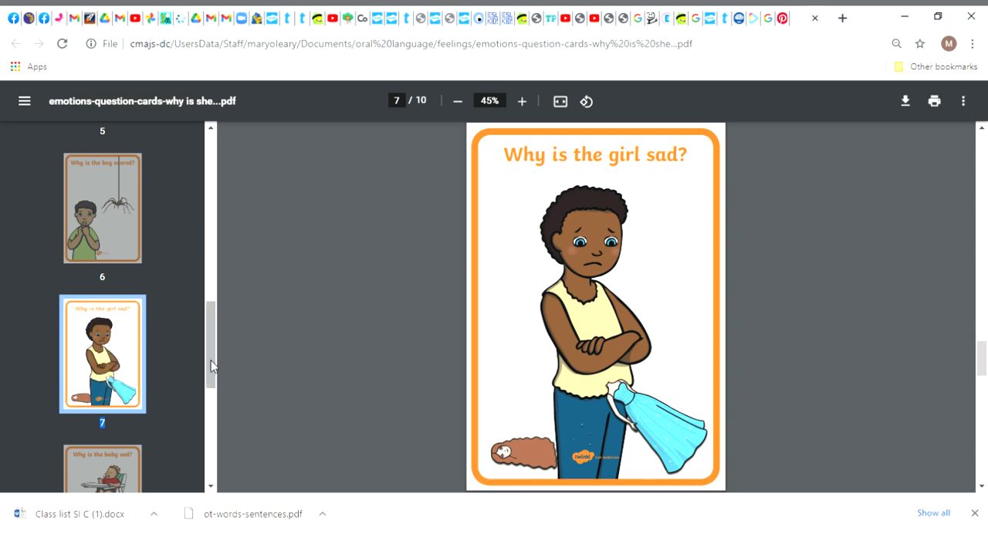
scroll(down, 3)
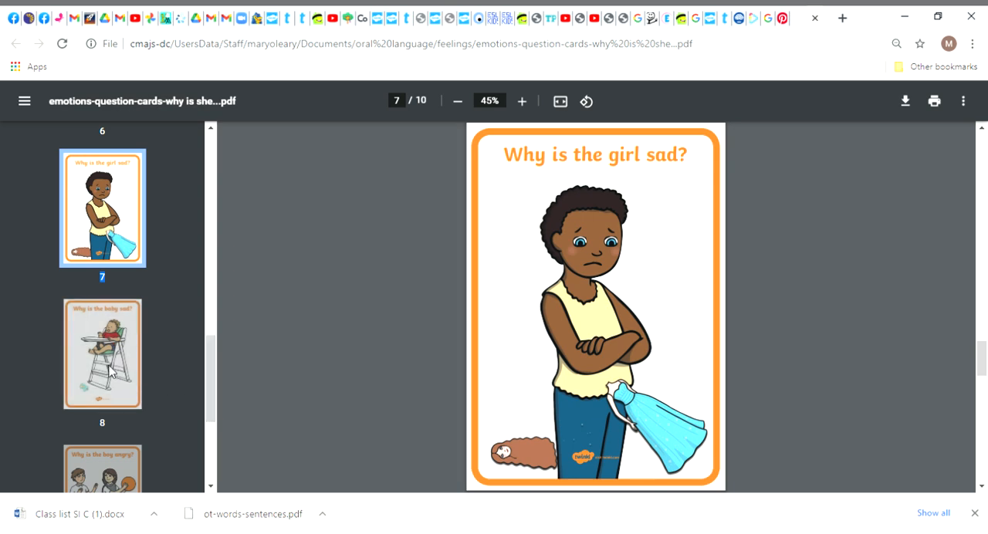
Show page 8, the 'Why is the baby sad?' high-chair card, and scroll the thumbnails further.
click(102, 354)
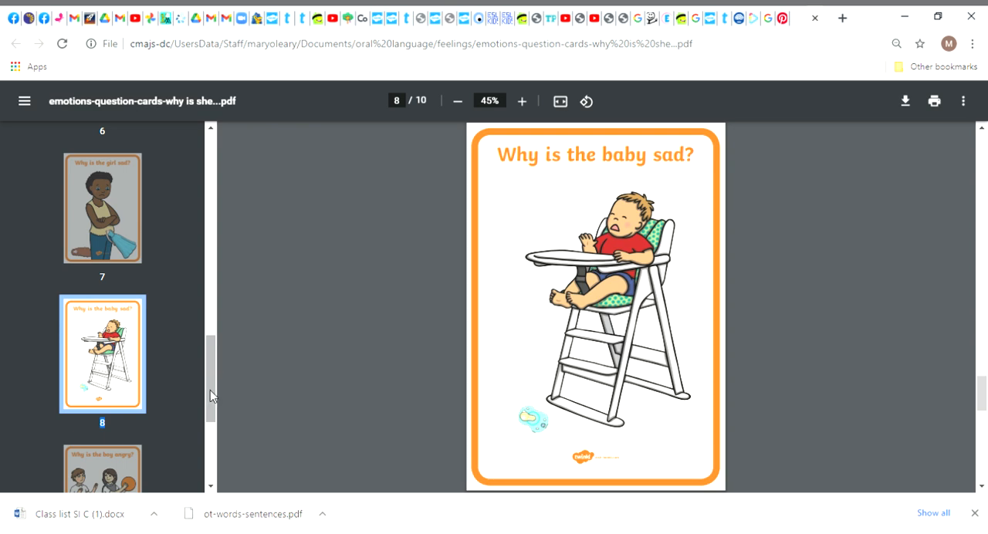
scroll(down, 3)
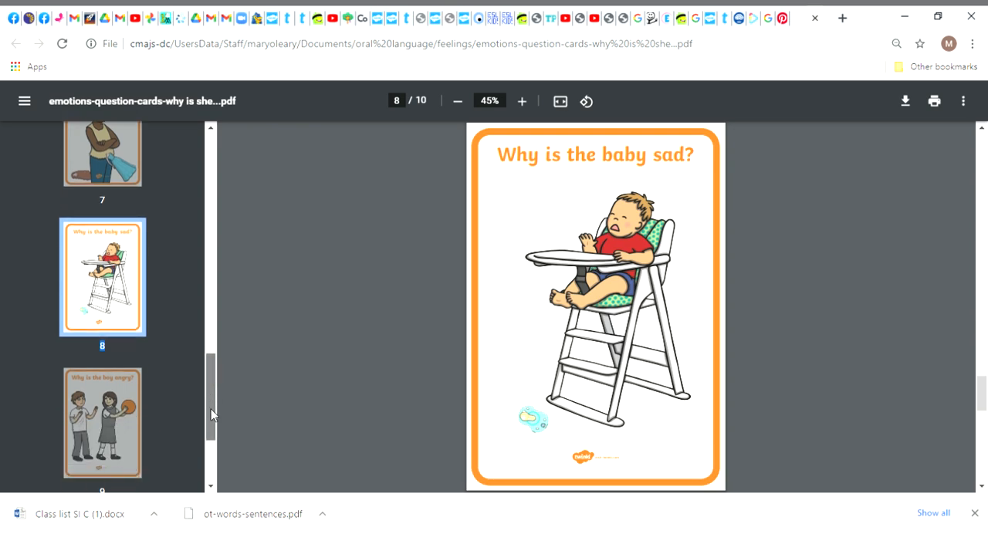
scroll(down, 3)
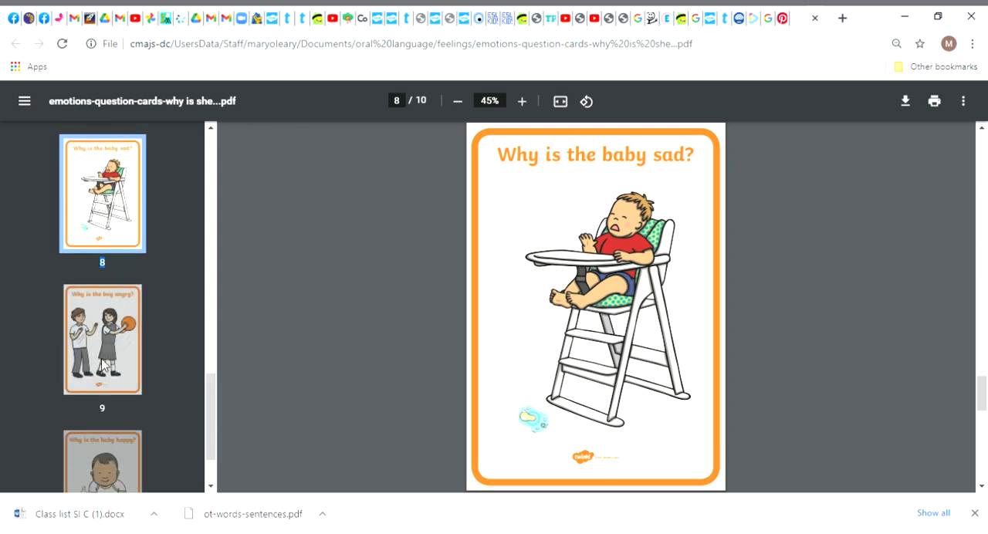